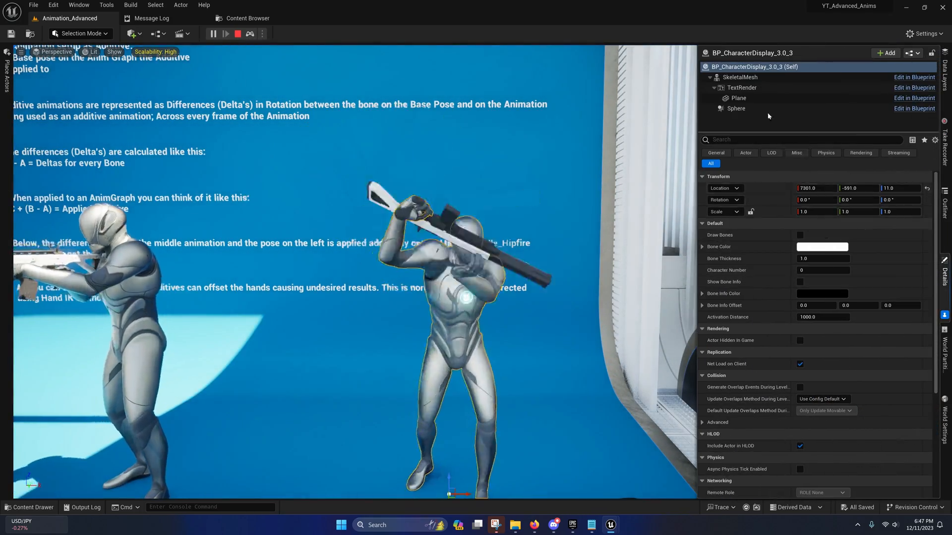
Open 3-0_ABP_AdditiveAnimations from the character display's SkeletalMesh Anim Class.
click(739, 77)
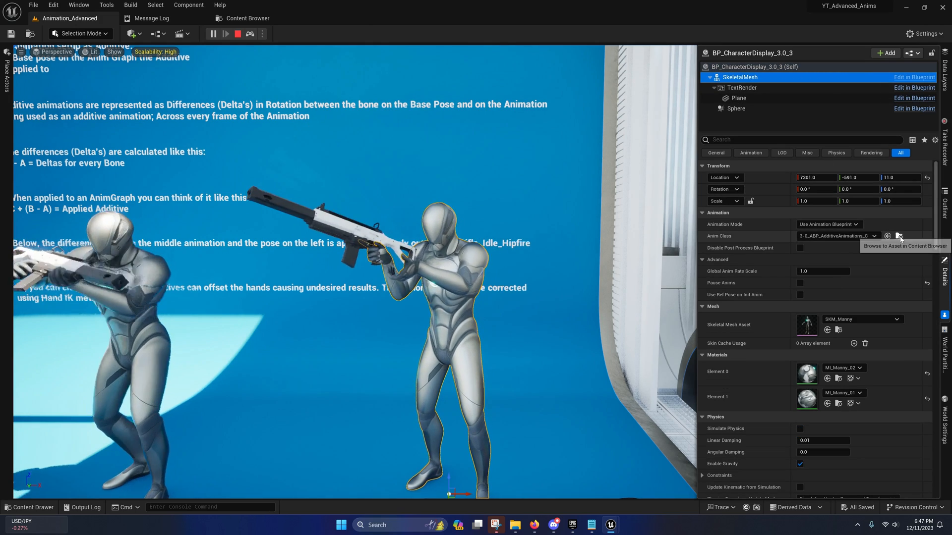
click(886, 236)
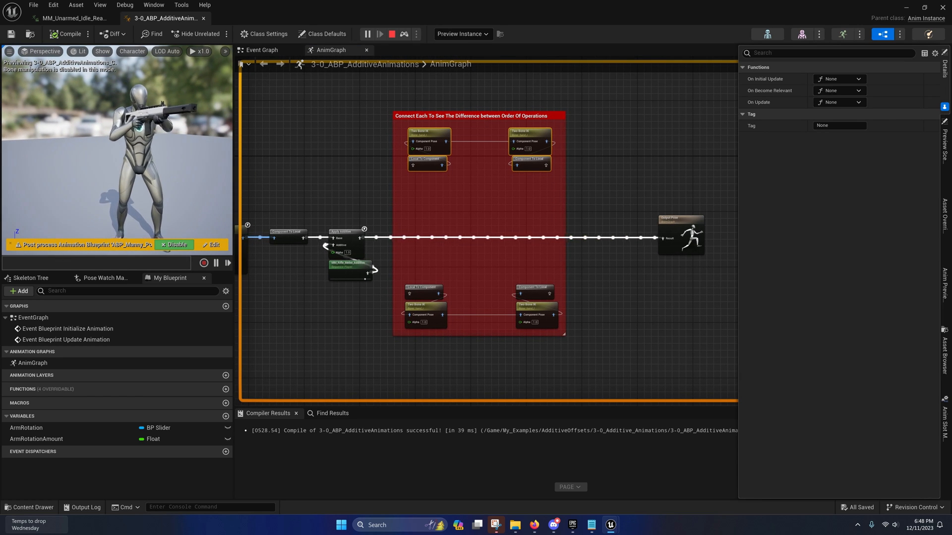
Toggle Pose Watch on the Apply Additive node and preview the live BP_CharacterDisplay_3_0_3 instance.
right_click(345, 237)
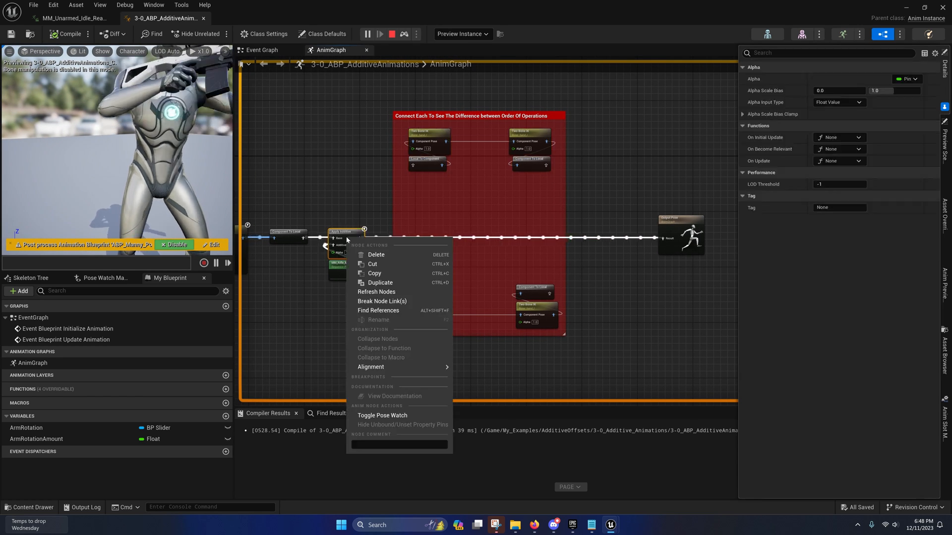
click(382, 415)
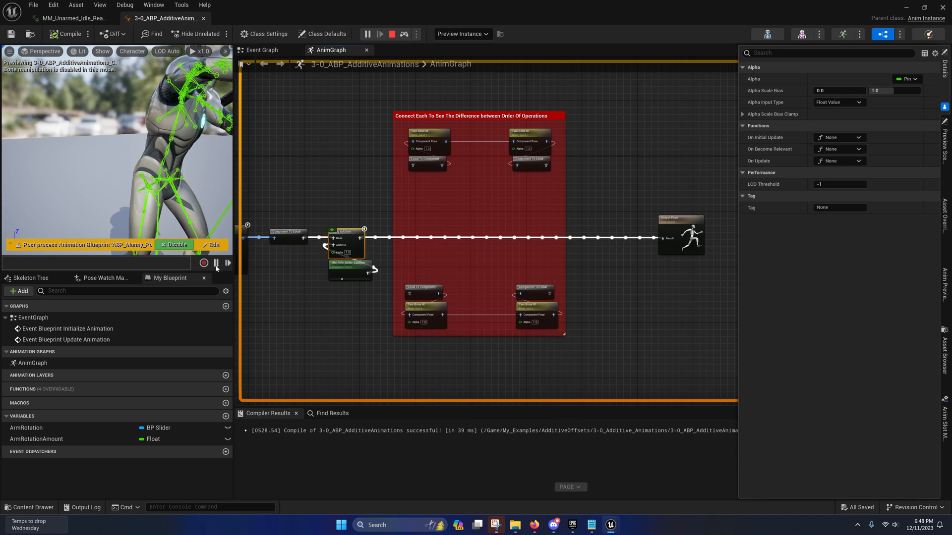
click(216, 262)
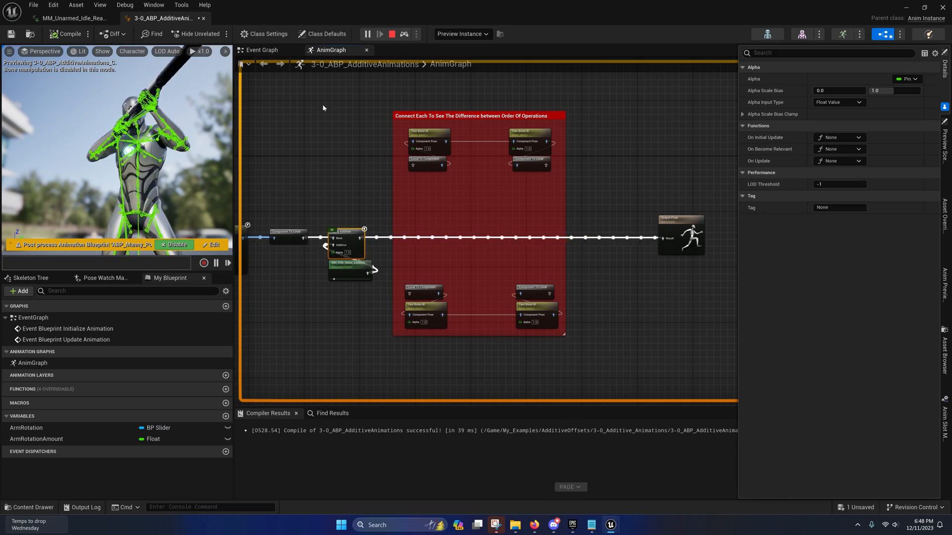
click(463, 33)
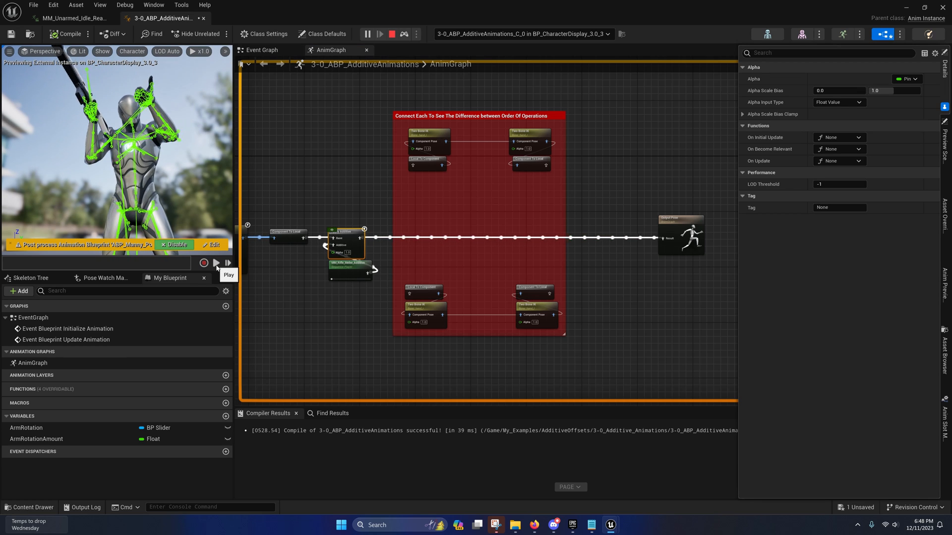
click(216, 261)
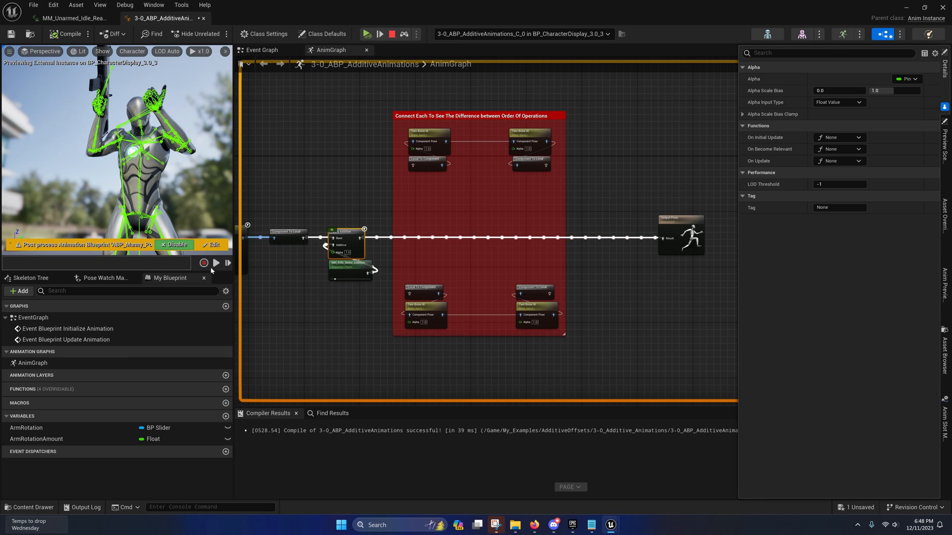
Resume the preview to study the watched additive pose on the character.
click(216, 261)
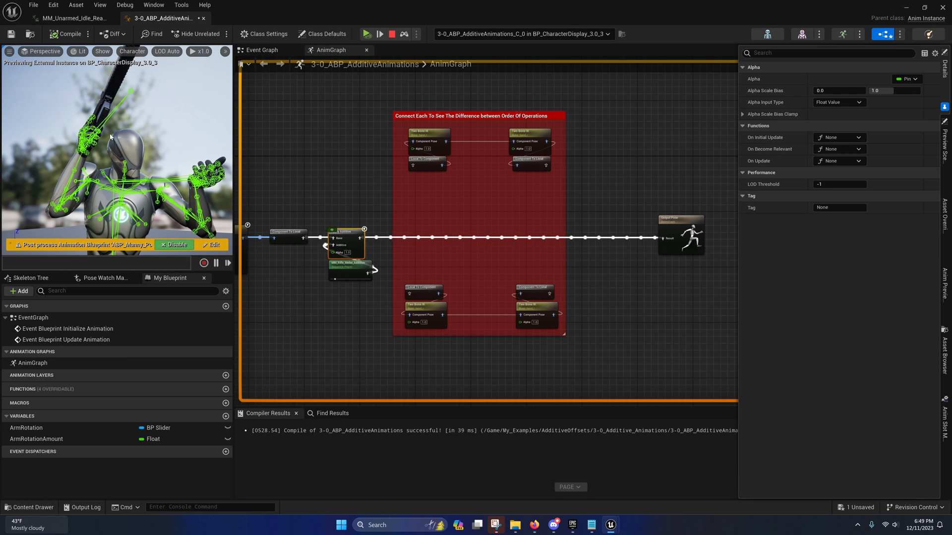
mouse_move(143, 98)
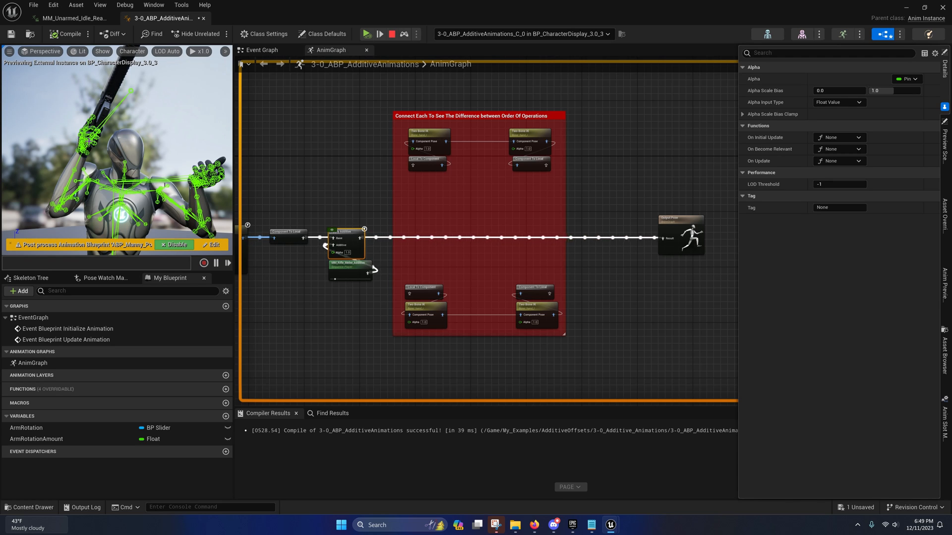
mouse_move(115, 148)
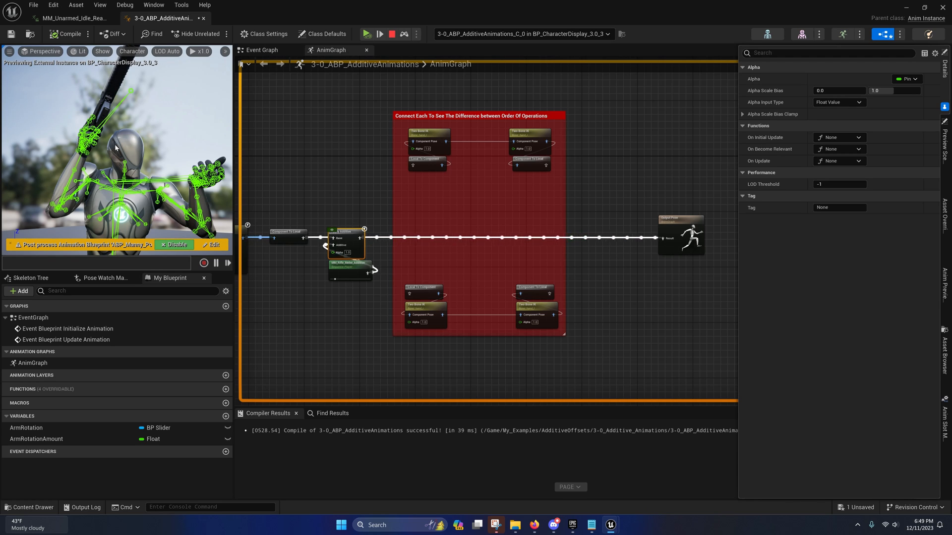
mouse_move(142, 146)
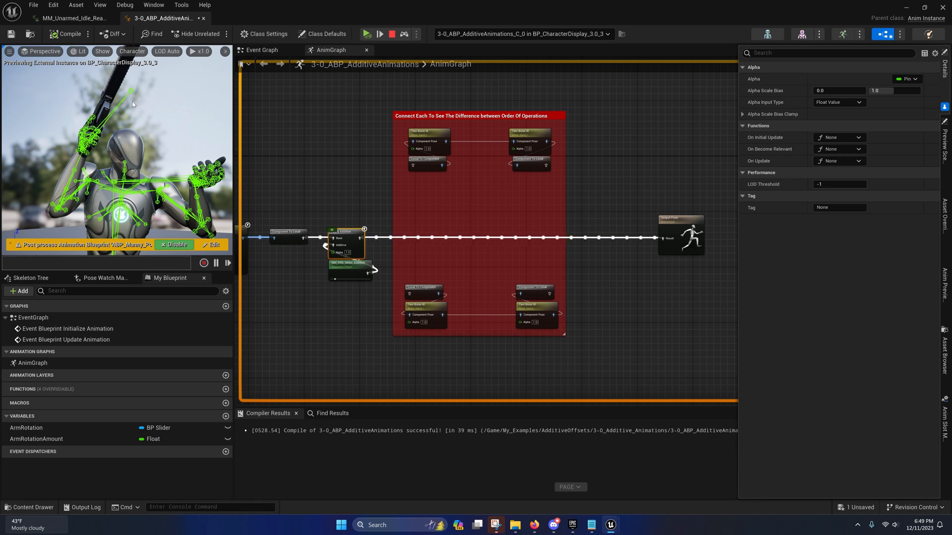
mouse_move(132, 94)
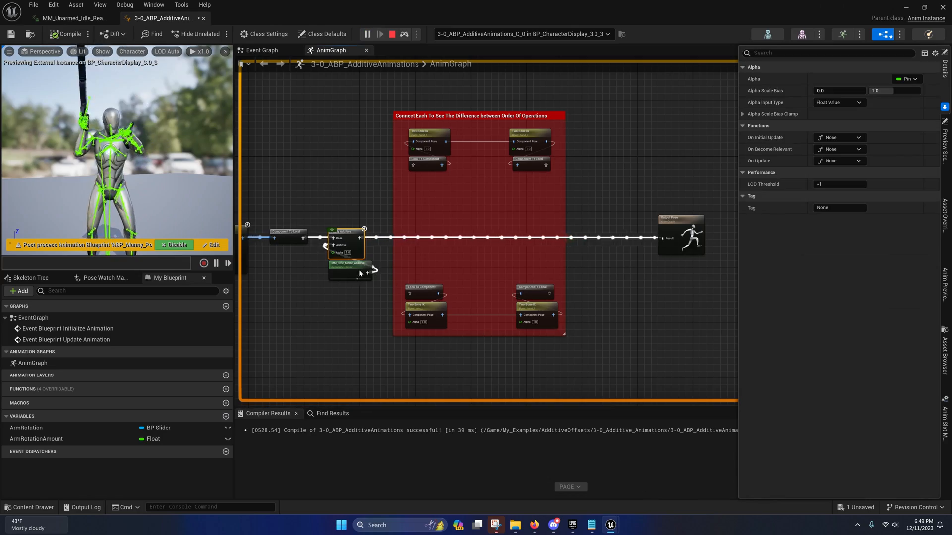
mouse_move(432, 348)
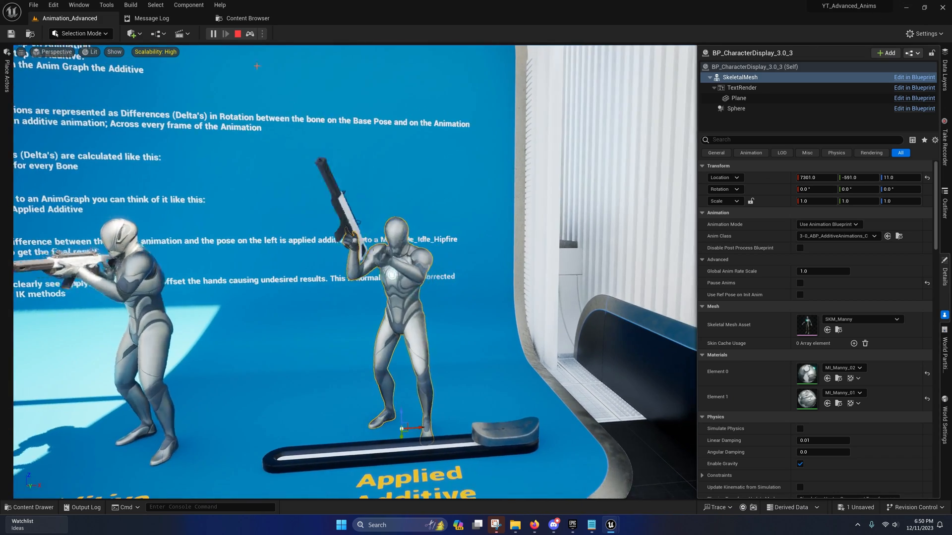
click(212, 34)
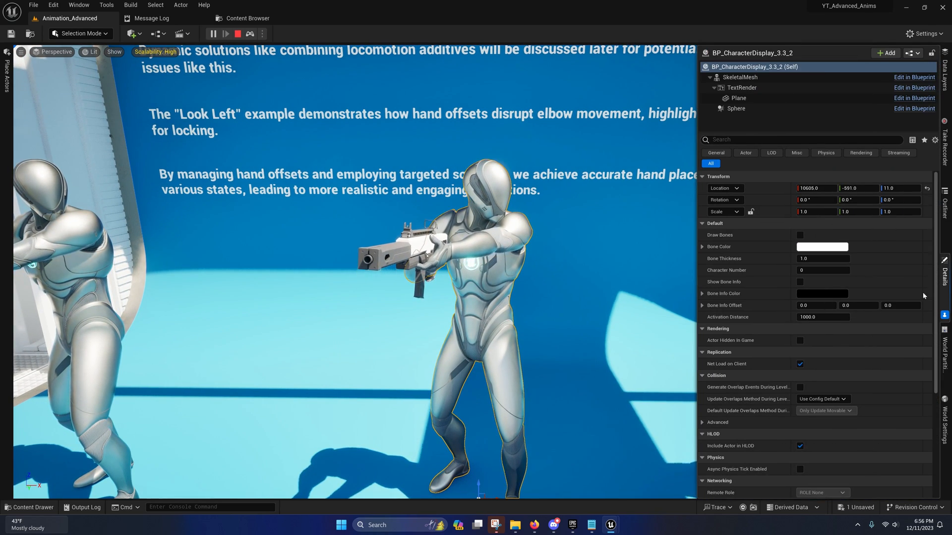
Open 3-3_ABP_ContextualOffset_Ready from BP_CharacterDisplay_3_3_2's skeletal mesh and recompile it.
click(742, 88)
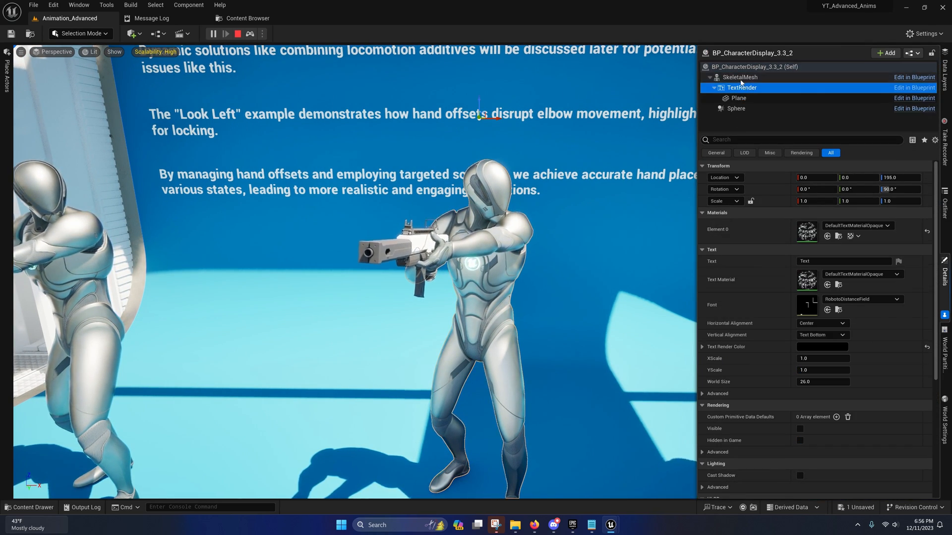
click(245, 18)
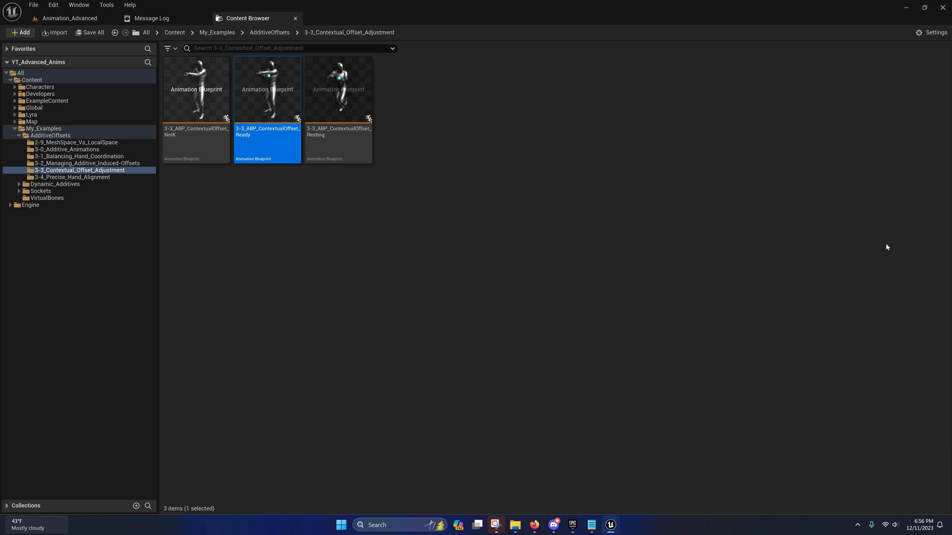
double_click(267, 89)
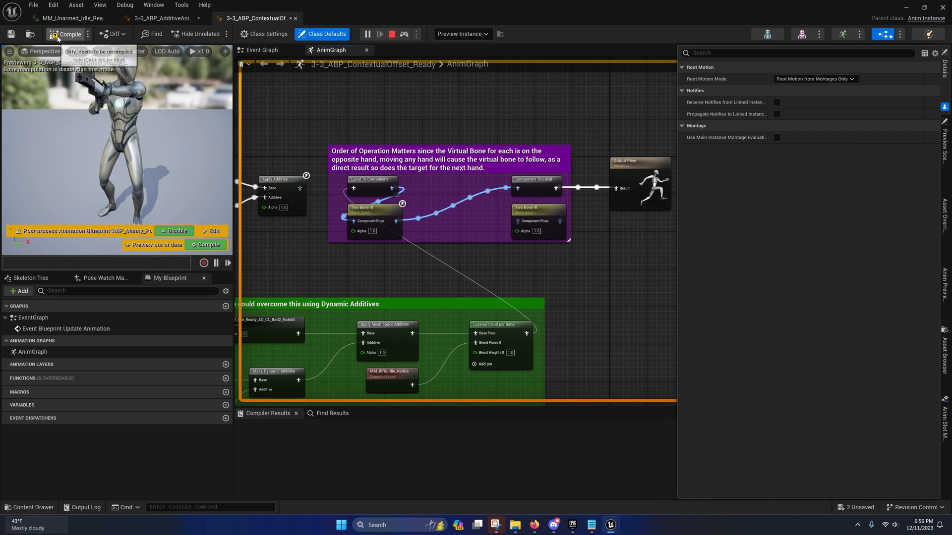
click(69, 33)
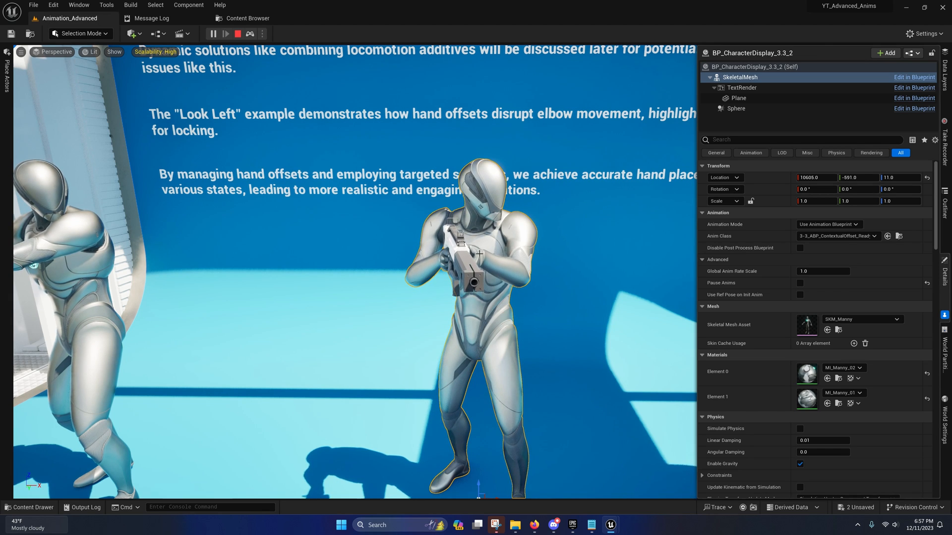
mouse_move(609, 524)
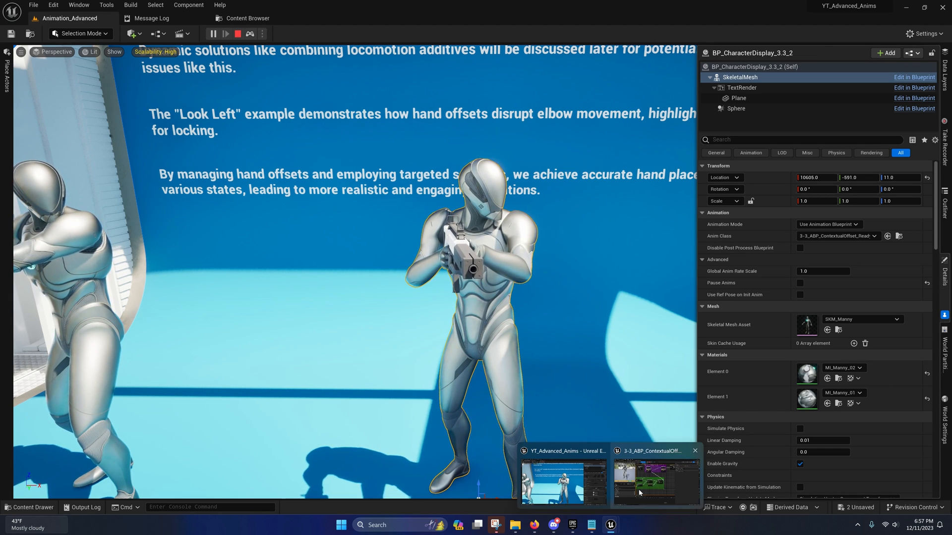
Return to the Ready anim graph and inspect the MM_Rifle_Idle_Hipfire and Layered blend per bone nodes.
click(655, 479)
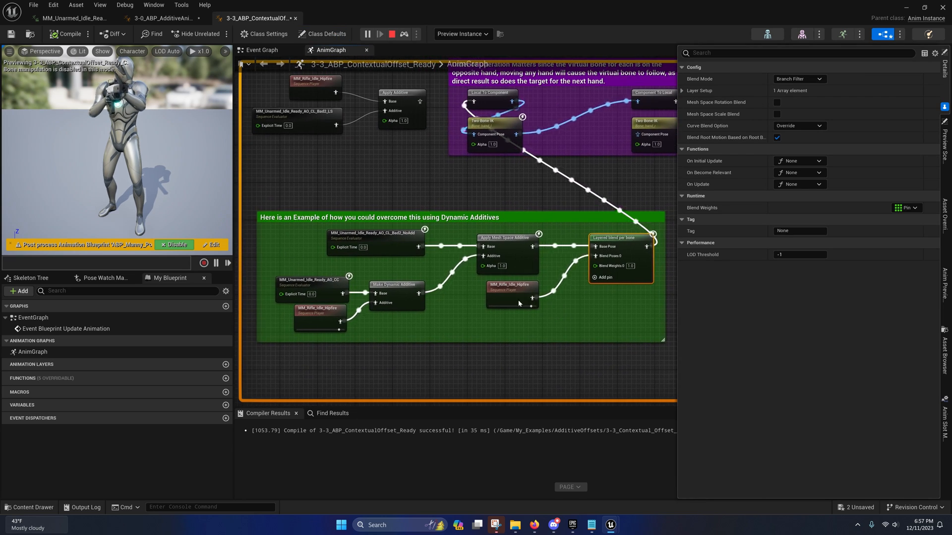
click(512, 286)
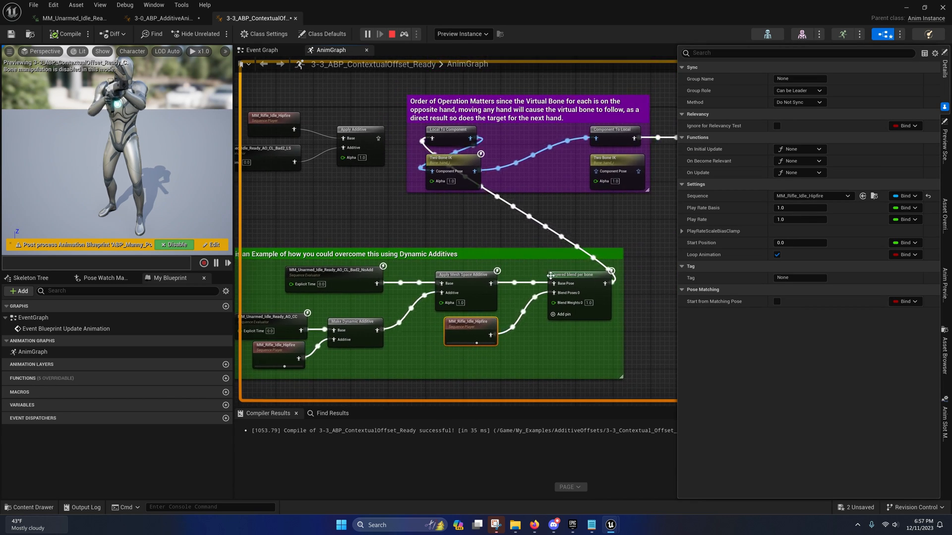
click(577, 275)
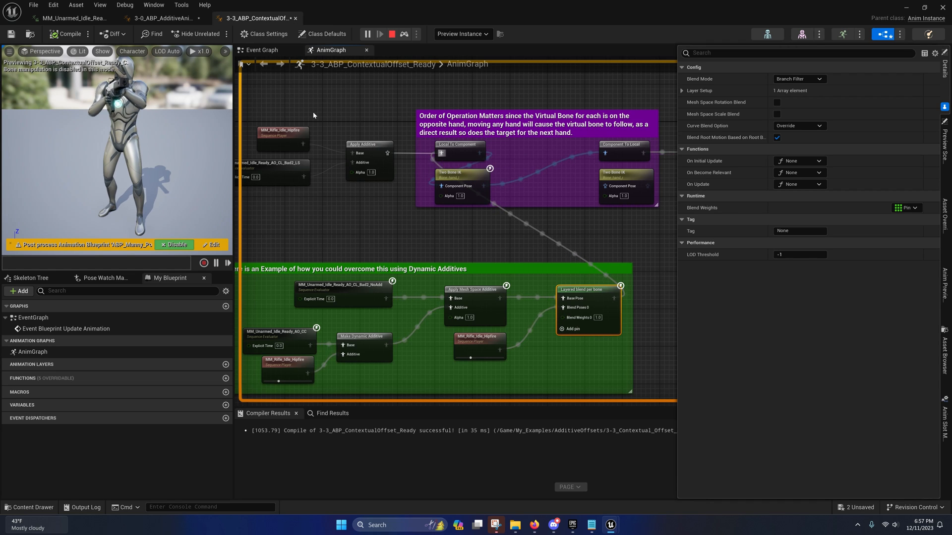
click(68, 34)
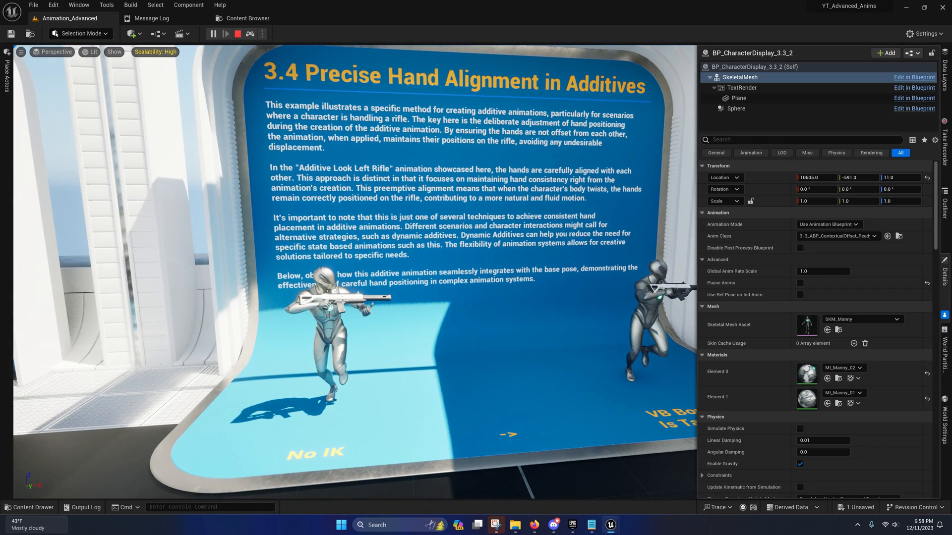
mouse_move(445, 304)
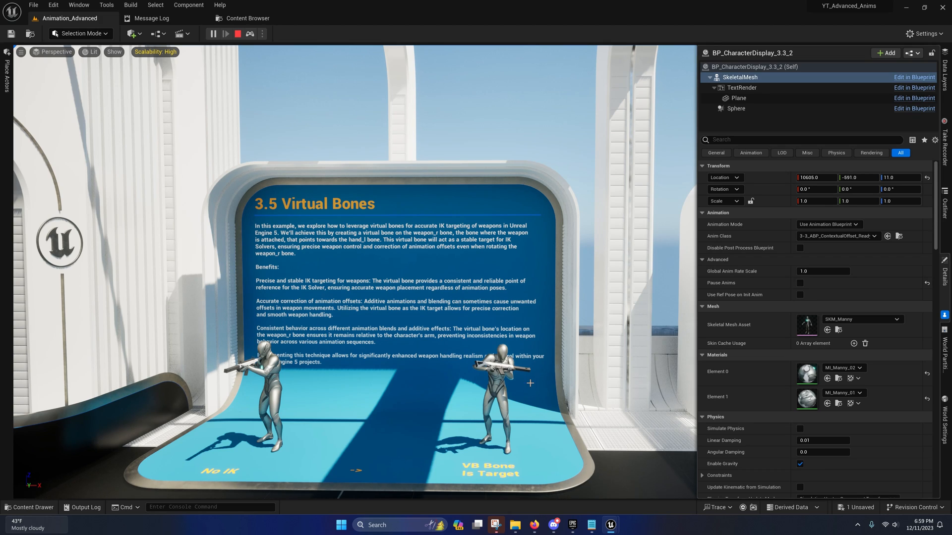
mouse_move(467, 414)
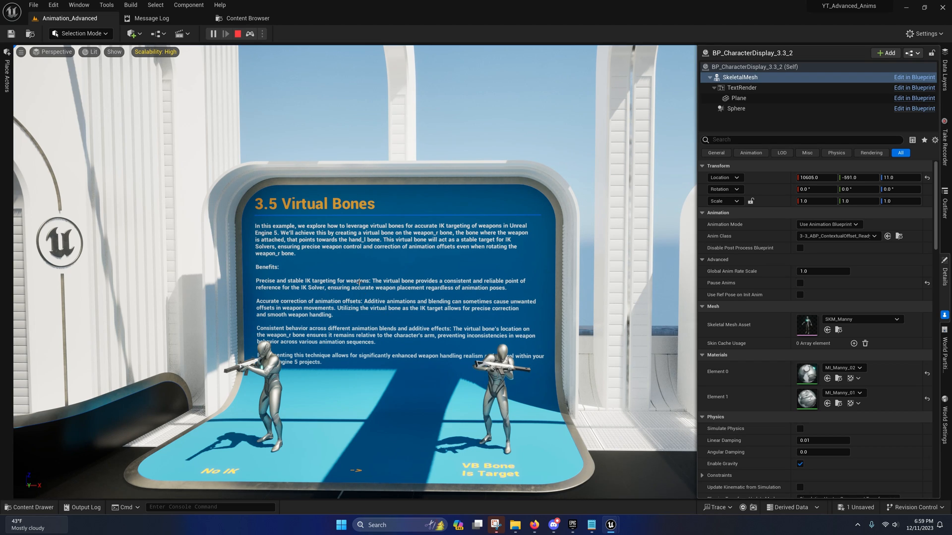
mouse_move(382, 253)
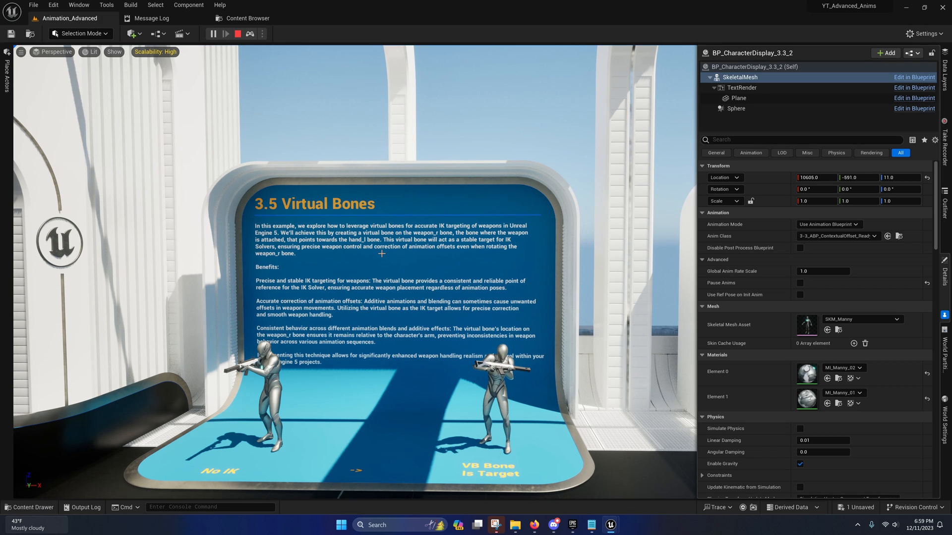
mouse_move(285, 298)
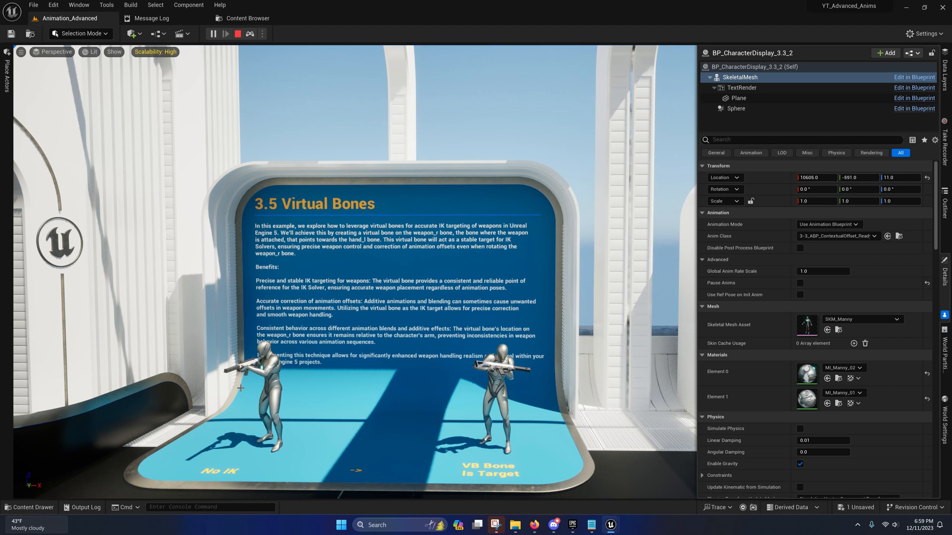
mouse_move(375, 374)
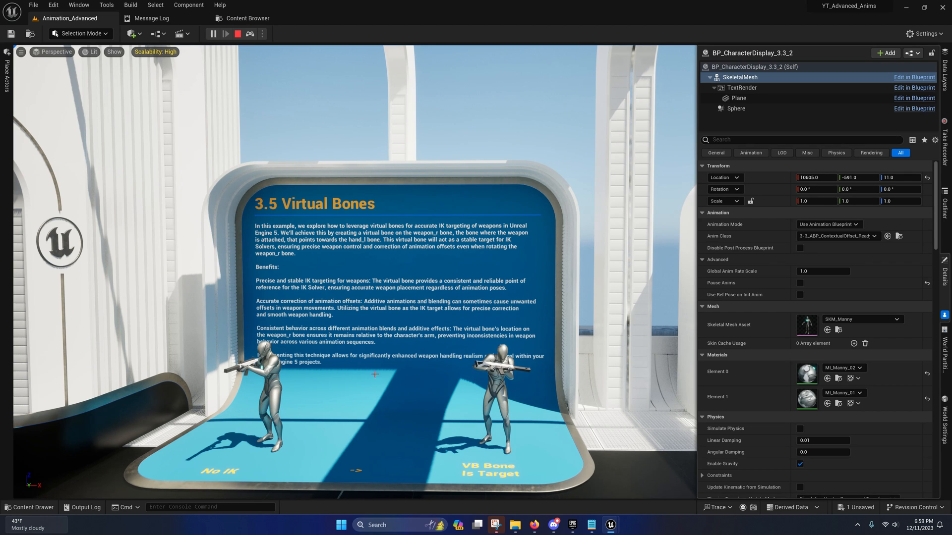